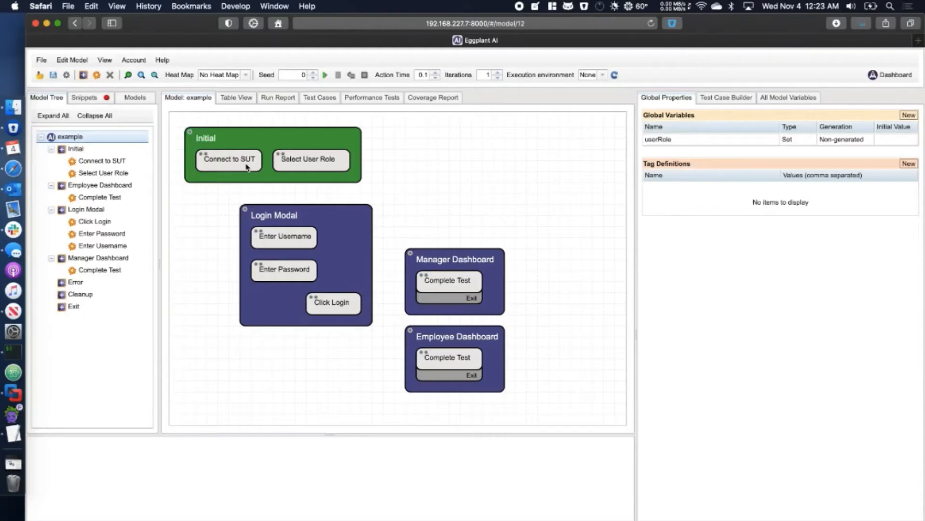
# Review Connect to SUT's properties, then set the Select User Role action's type to Sequent.
pyautogui.click(229, 160)
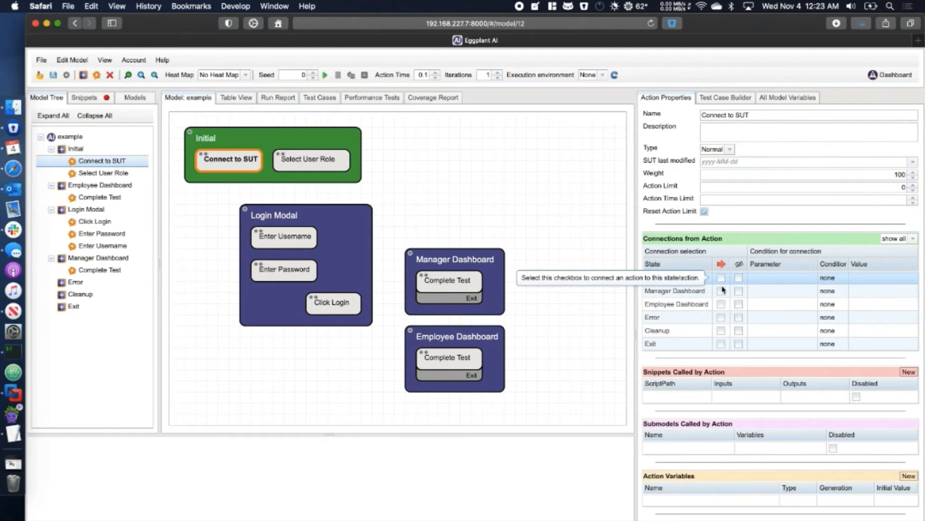
pyautogui.click(721, 304)
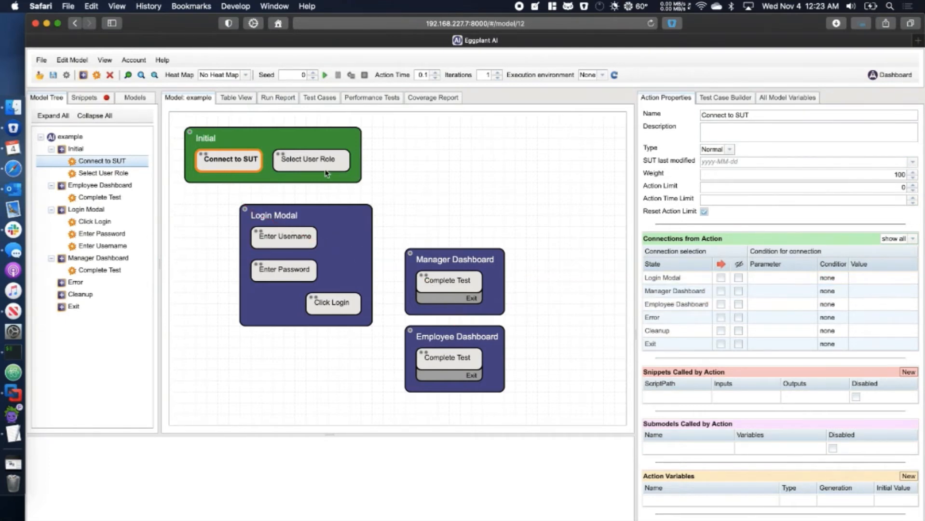
pyautogui.click(309, 159)
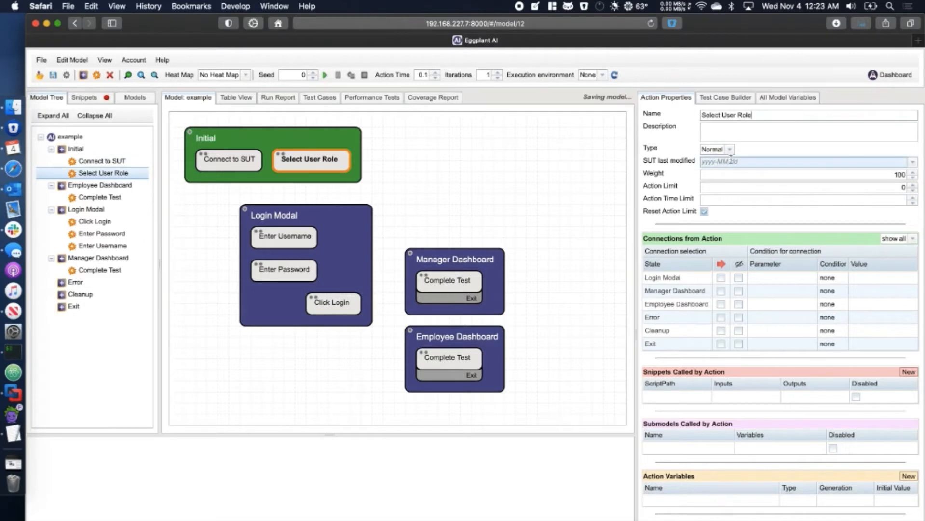
pyautogui.click(716, 148)
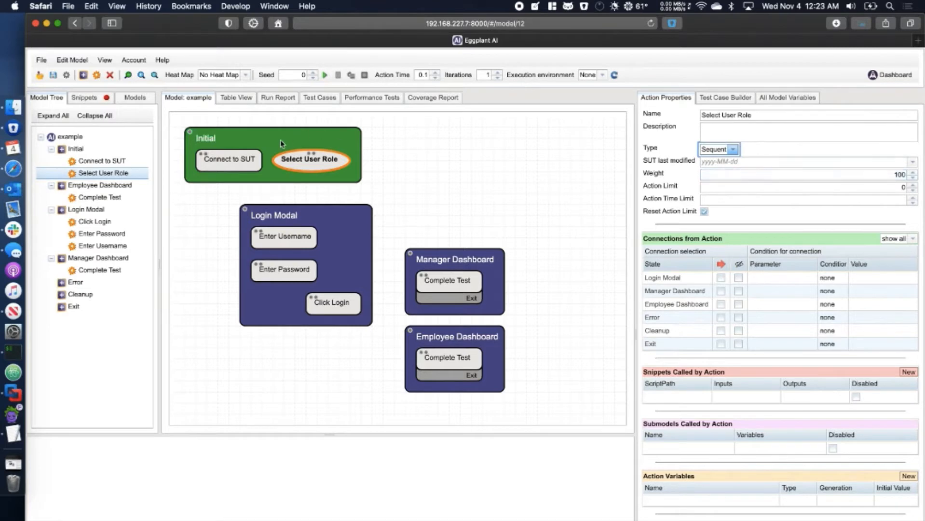
# Connect Connect to SUT to Select User Role, and Select User Role to the Login Modal state.
pyautogui.click(228, 159)
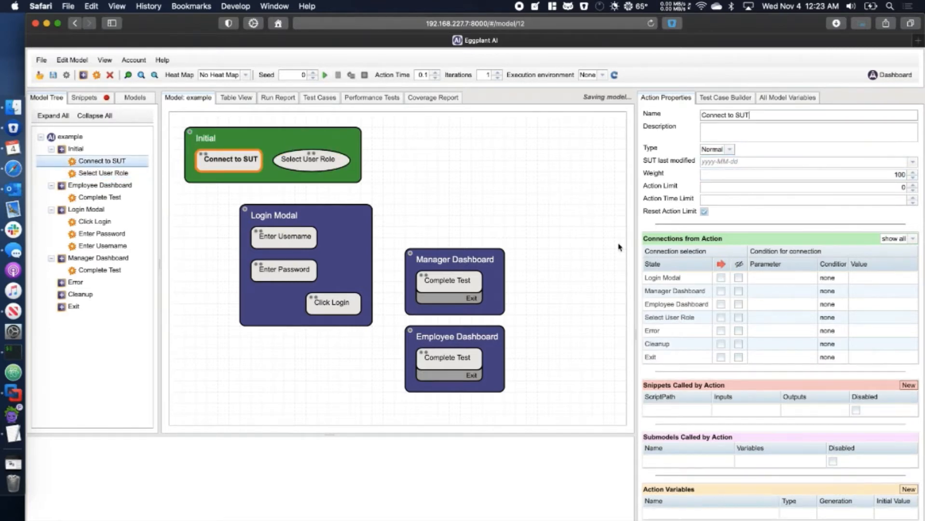
pyautogui.click(721, 318)
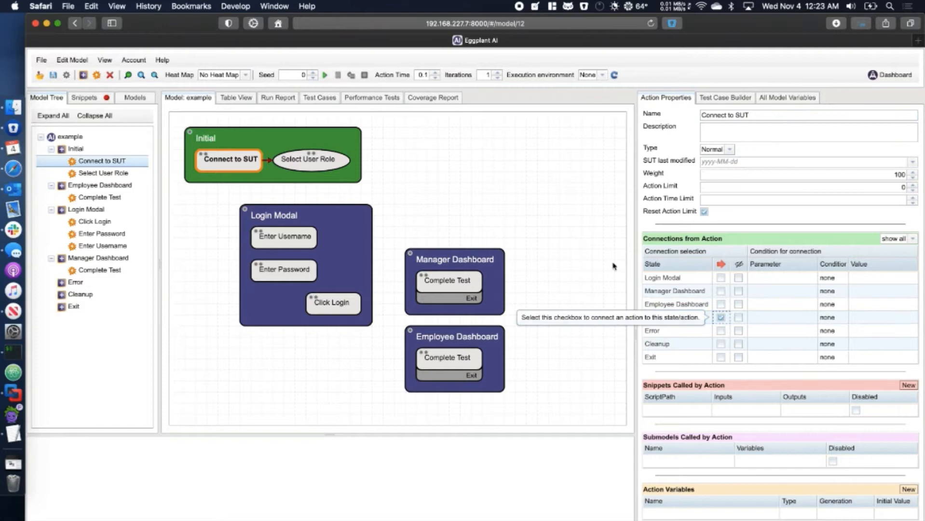
pyautogui.click(308, 159)
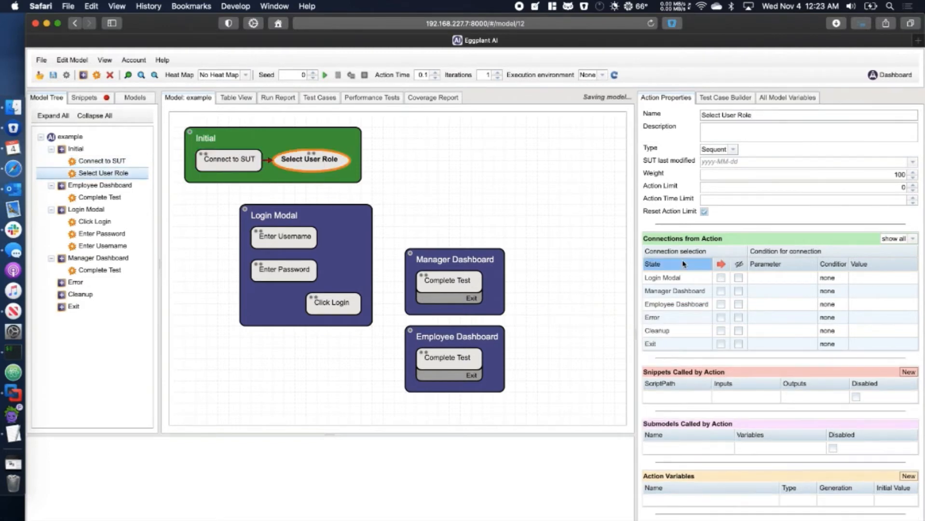
pyautogui.click(721, 278)
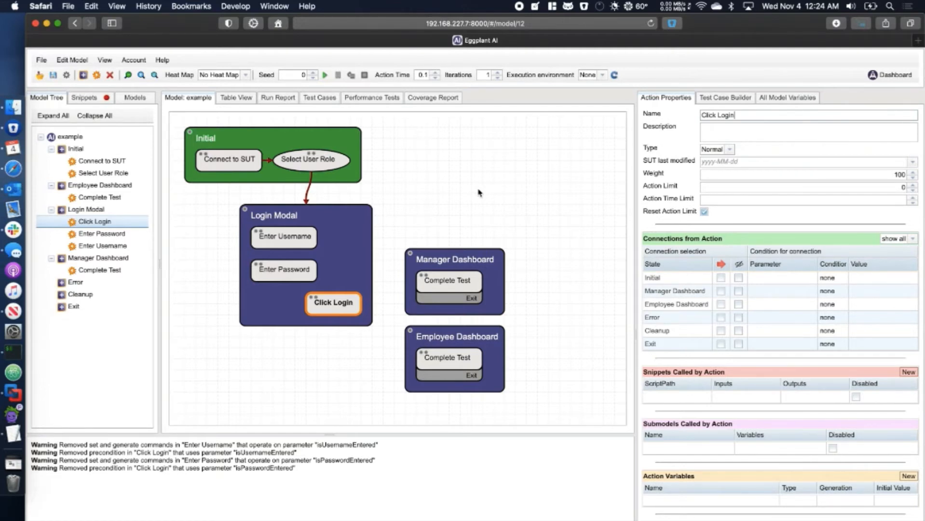
pyautogui.moveTo(366, 237)
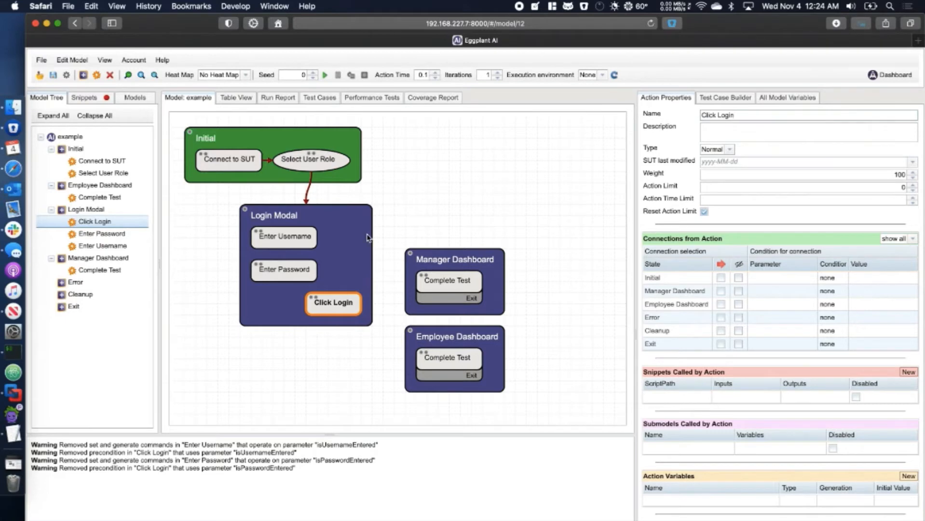
# Add a true/false state variable isPasswordEntered to Login Modal, initialised to false.
pyautogui.click(273, 215)
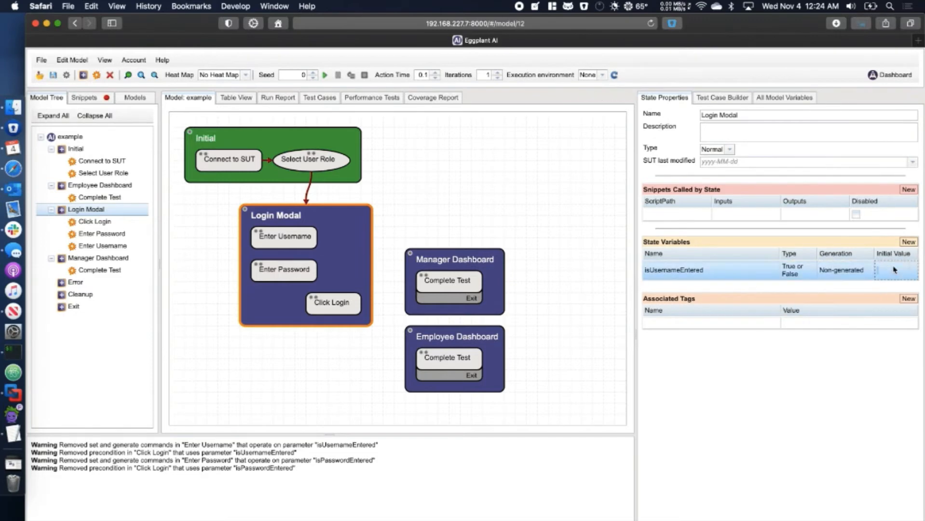
pyautogui.write('isPass')
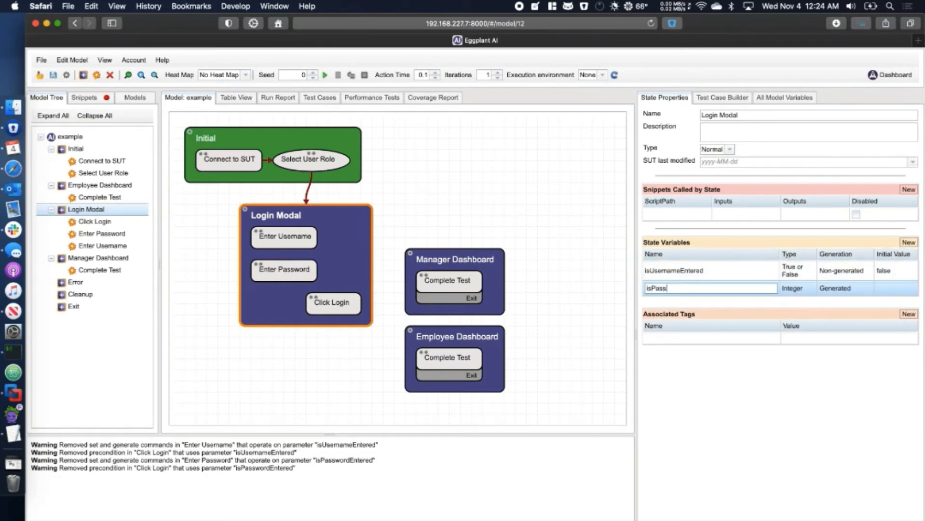
pyautogui.write('isPasswordEntered')
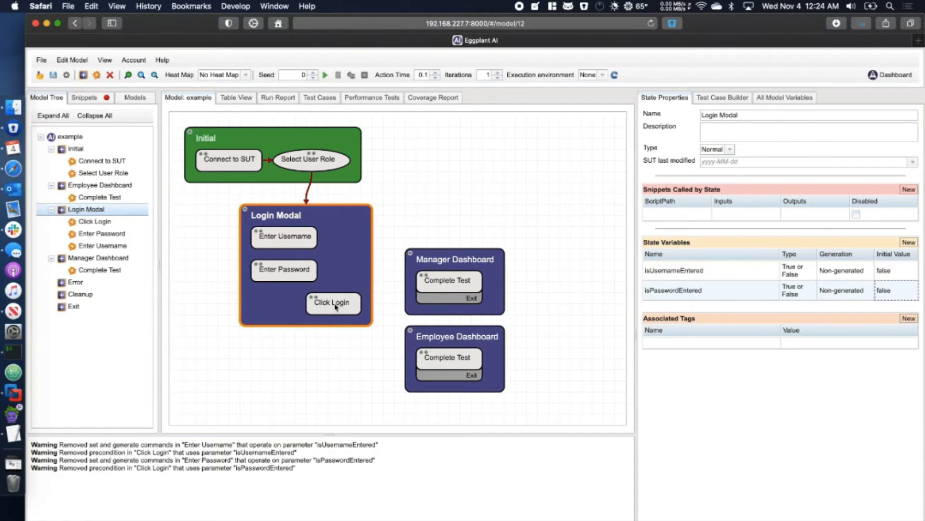
# Set the isUsernameEntered precondition comparison on the Click Login action.
pyautogui.click(333, 303)
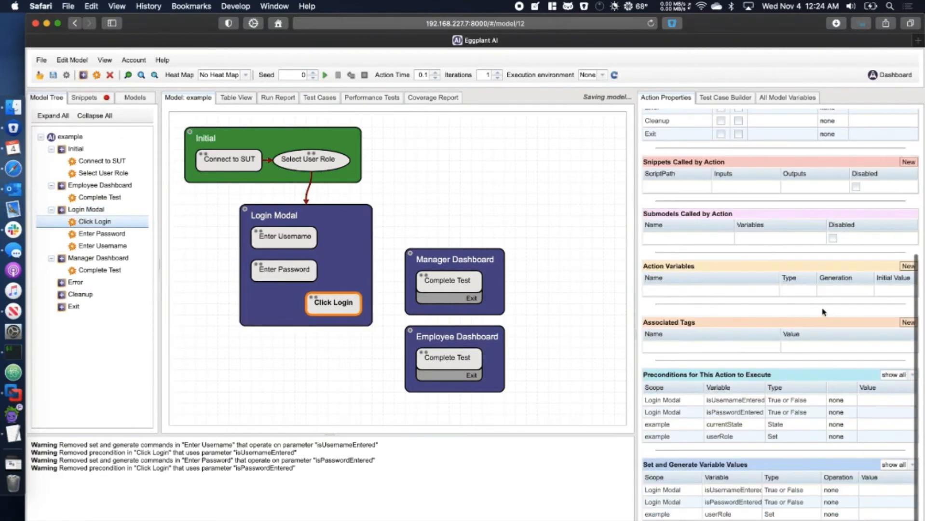
pyautogui.click(851, 402)
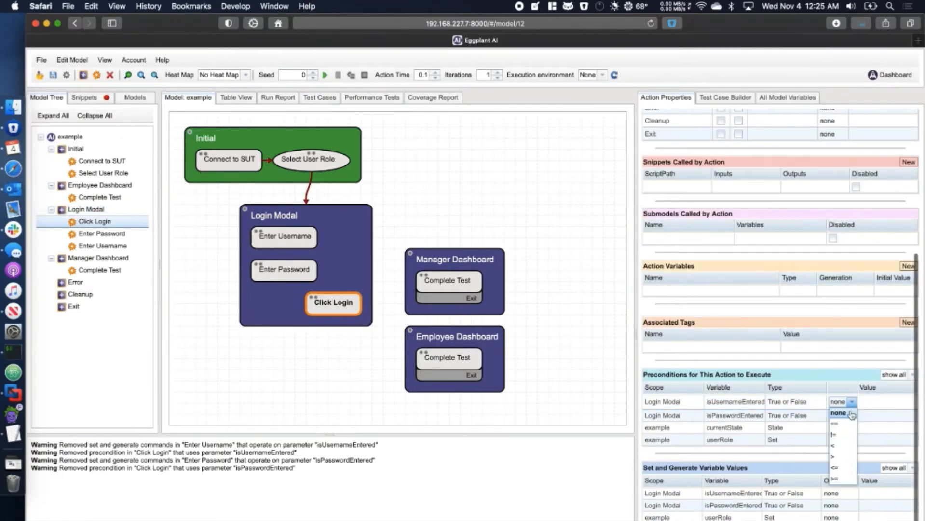
pyautogui.click(833, 425)
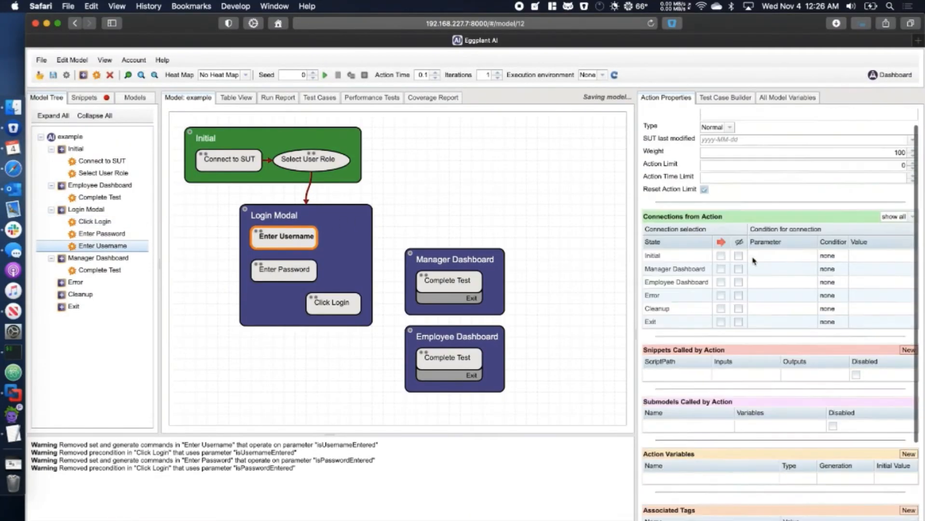
# Choose the operation by which Enter Password sets isPasswordEntered.
pyautogui.scroll(-3)
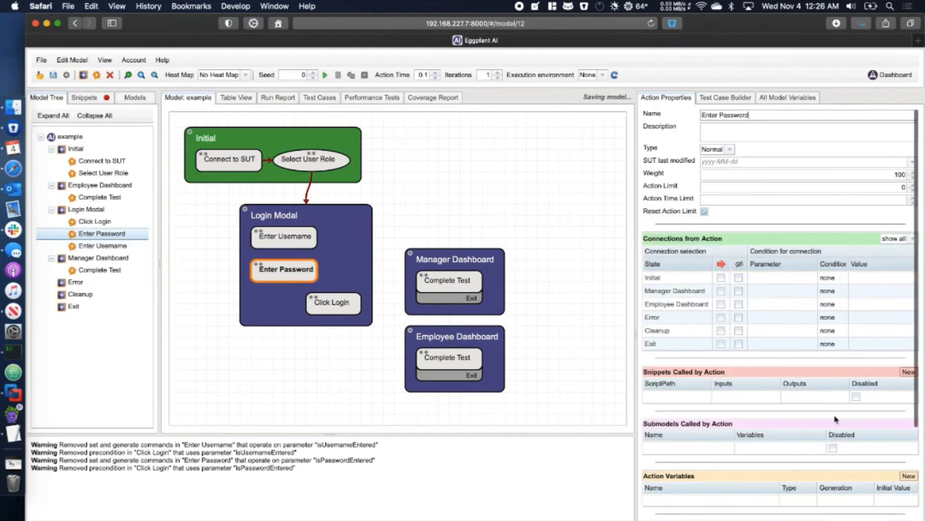
pyautogui.scroll(-3)
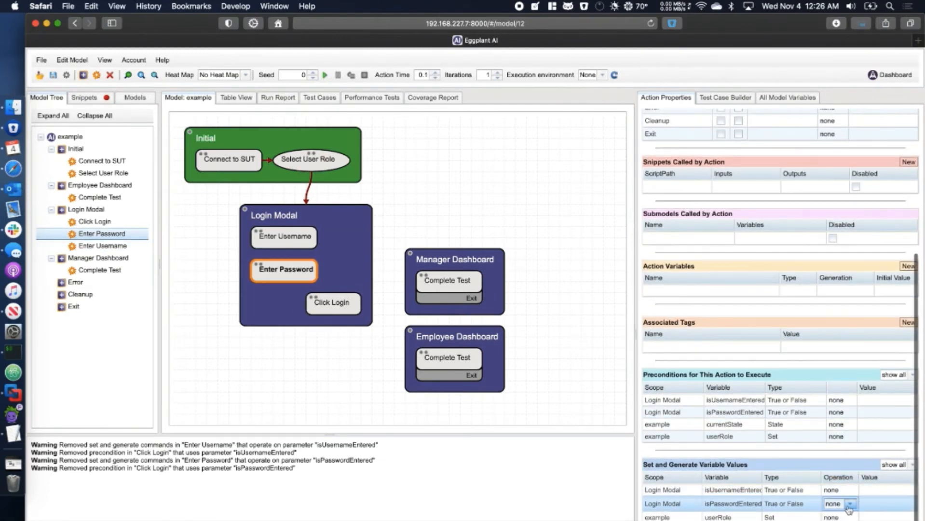
pyautogui.click(832, 503)
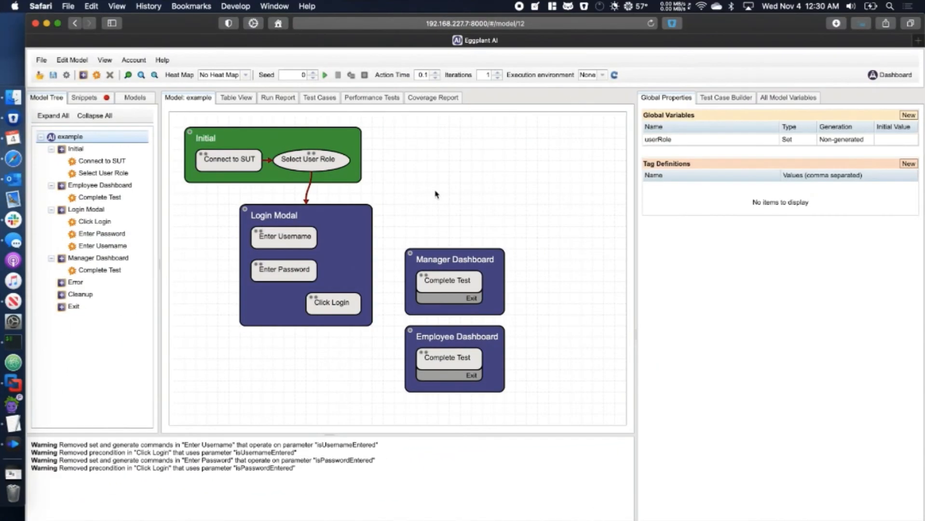
# Confirm userRole's values manager and employee, then select Select User Role as its generator.
pyautogui.rightClick(657, 139)
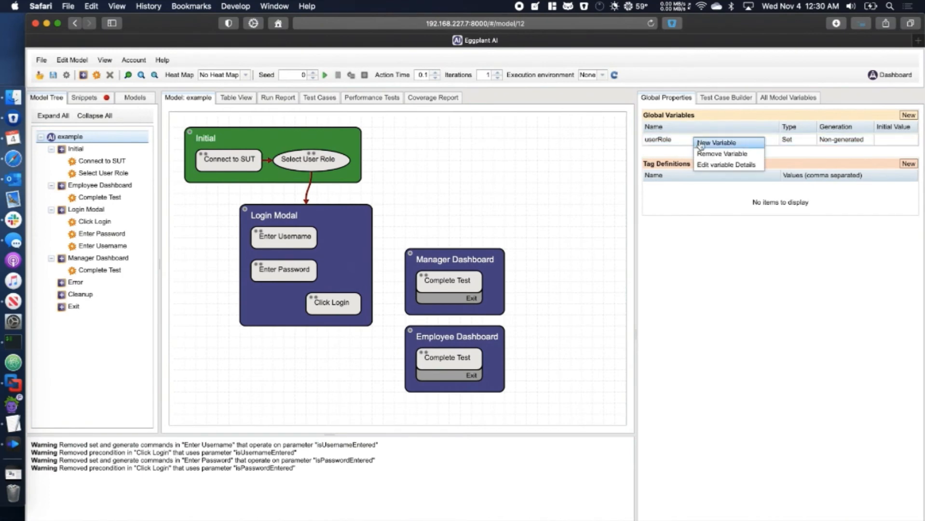
pyautogui.click(727, 164)
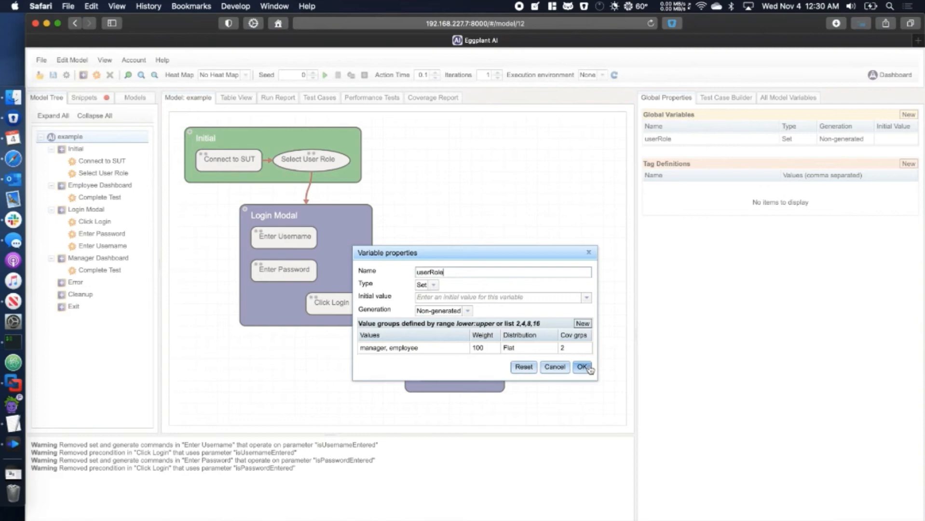
pyautogui.click(581, 367)
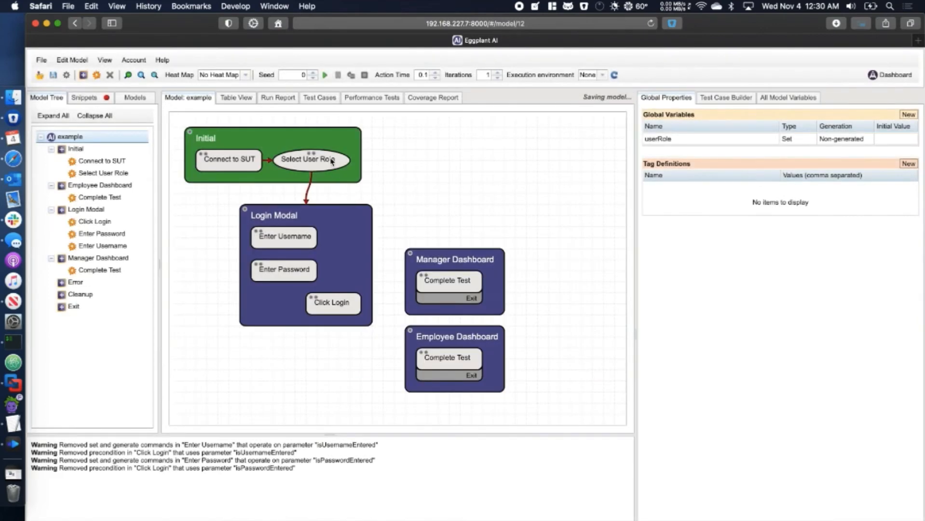
pyautogui.click(309, 159)
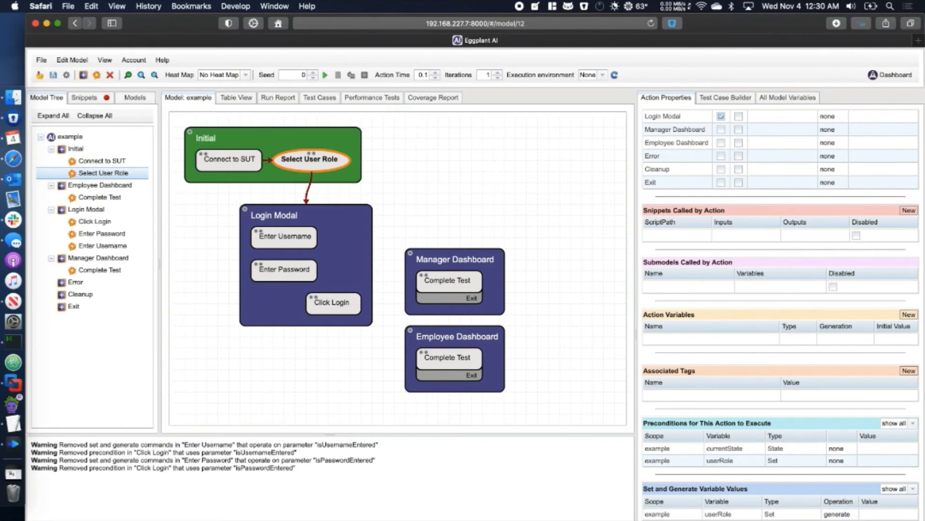
# Condition Click Login's Manager and Employee Dashboard connections on userRole == manager / employee.
pyautogui.click(455, 259)
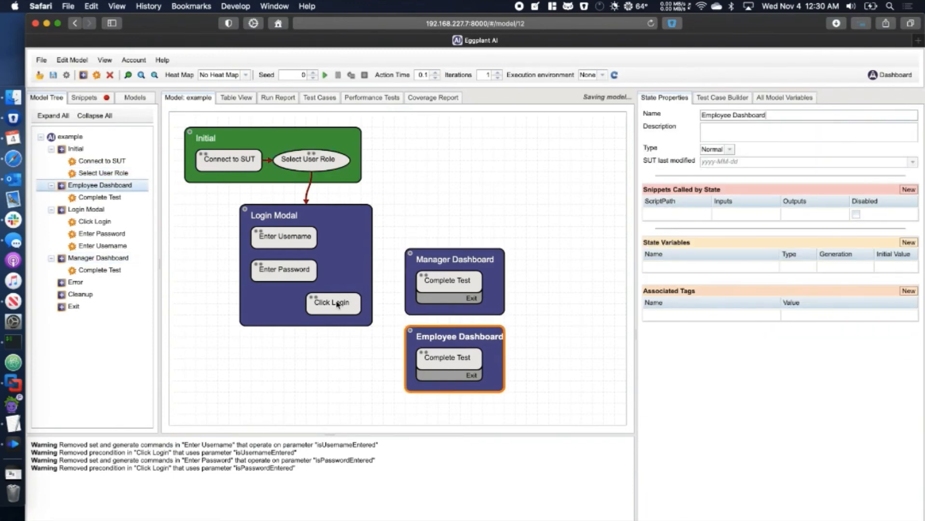
pyautogui.click(332, 303)
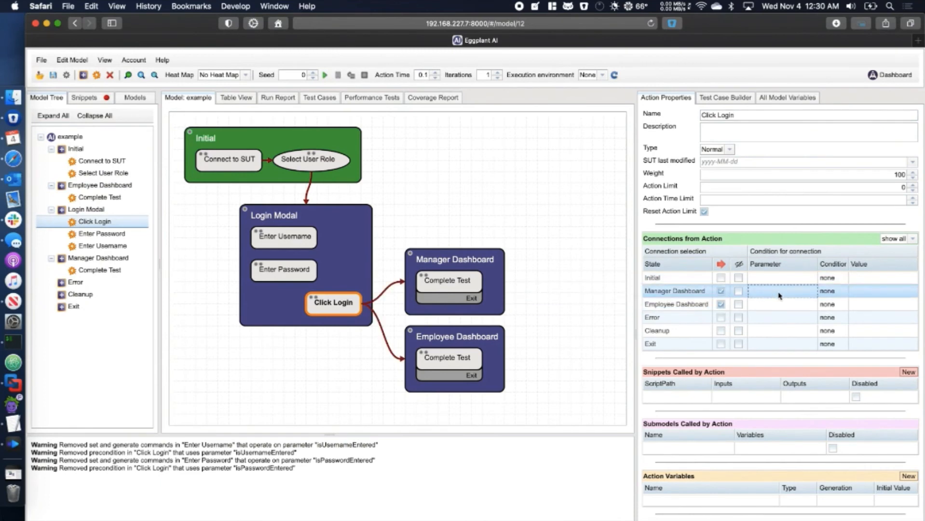
pyautogui.click(806, 291)
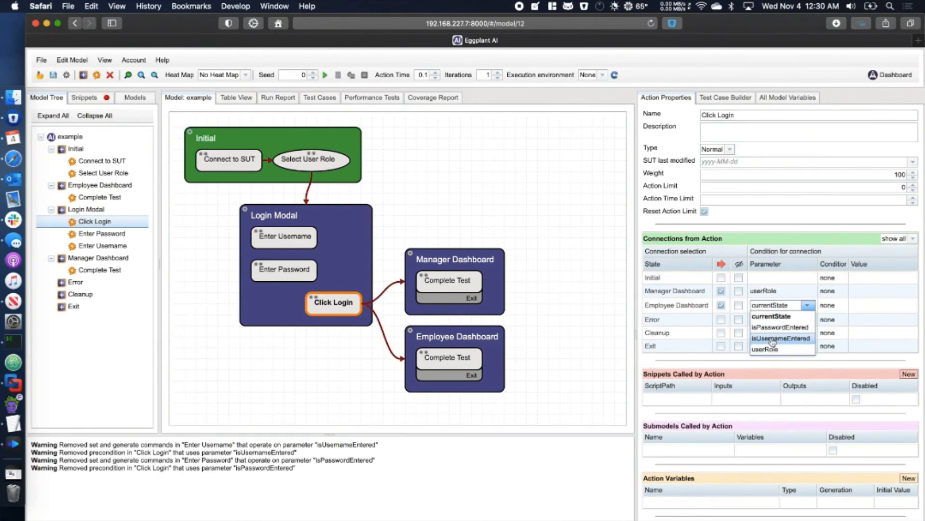
pyautogui.click(780, 349)
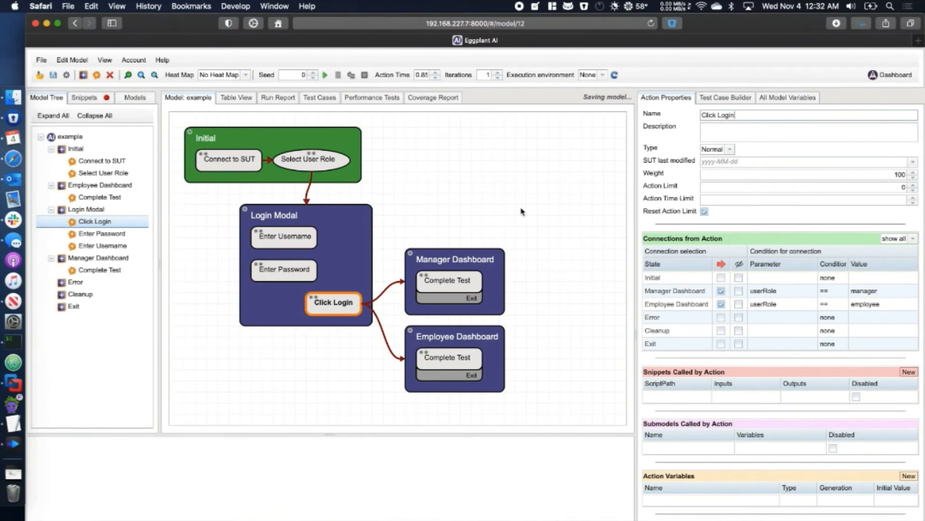
# Start the model run from the toolbar Run button.
pyautogui.click(324, 76)
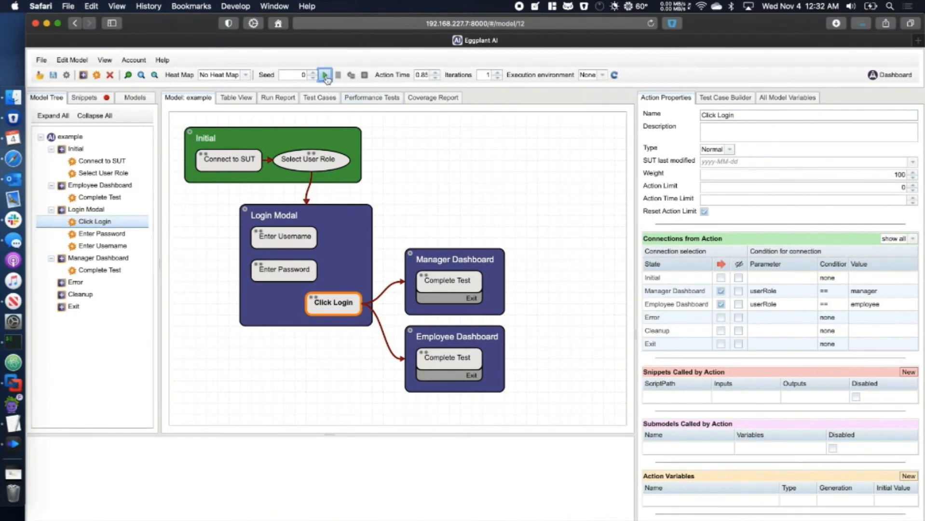
pyautogui.click(324, 75)
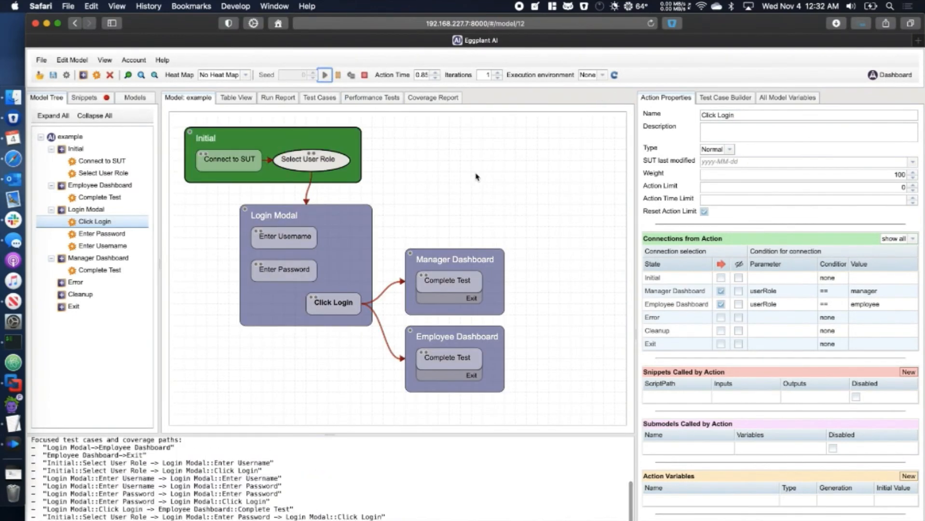
pyautogui.click(324, 76)
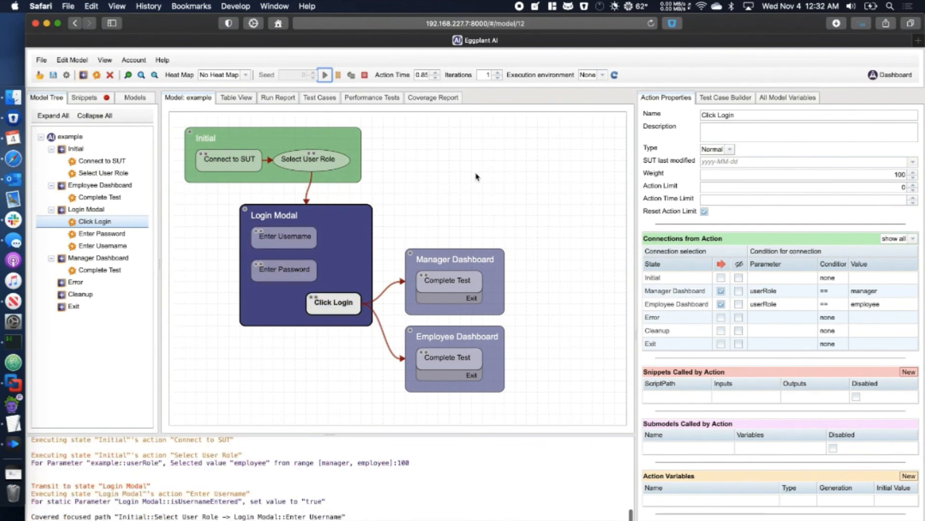